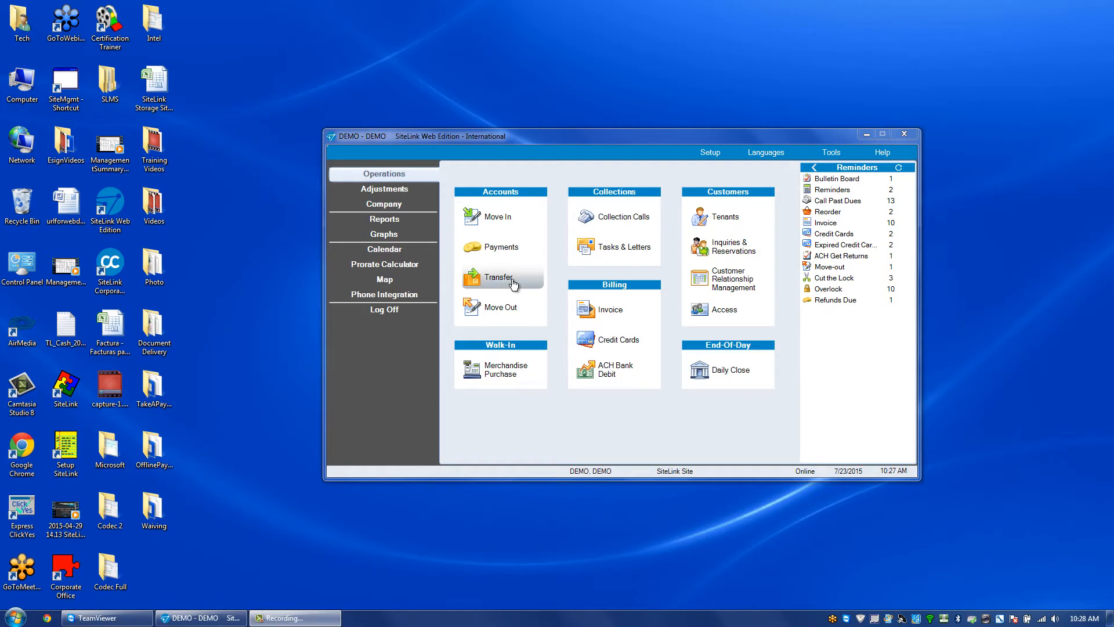
{"action": "left_click", "coordinate": [499, 276]}
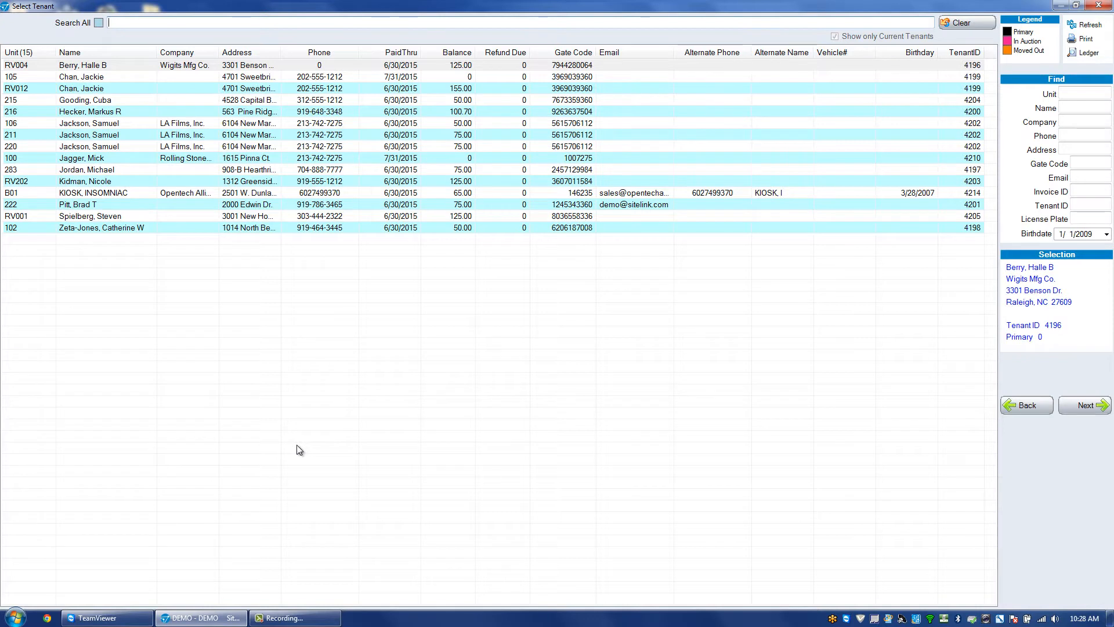
{"action": "left_click", "coordinate": [90, 135]}
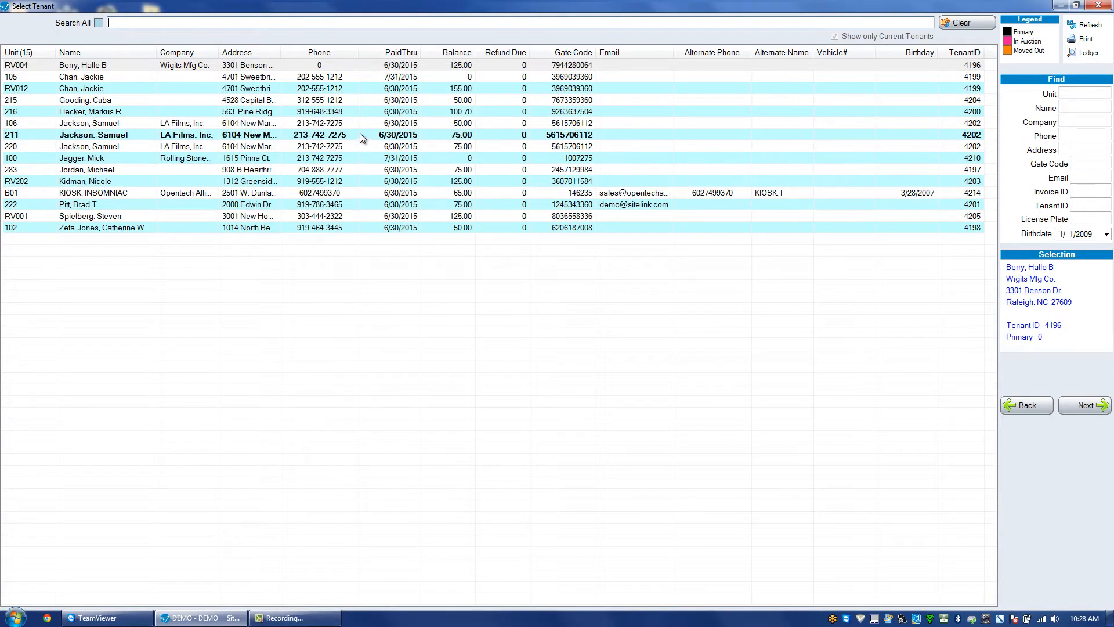
{"action": "left_click", "coordinate": [87, 112]}
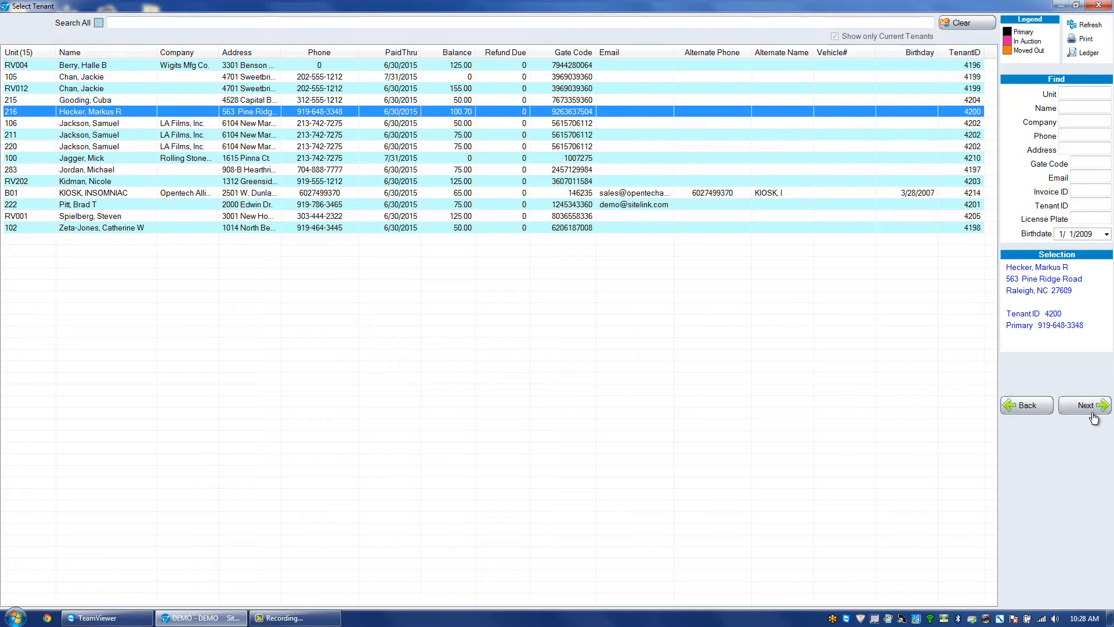
Continue past tenant selection to the list of vacant destination units
{"action": "left_click", "coordinate": [1085, 405]}
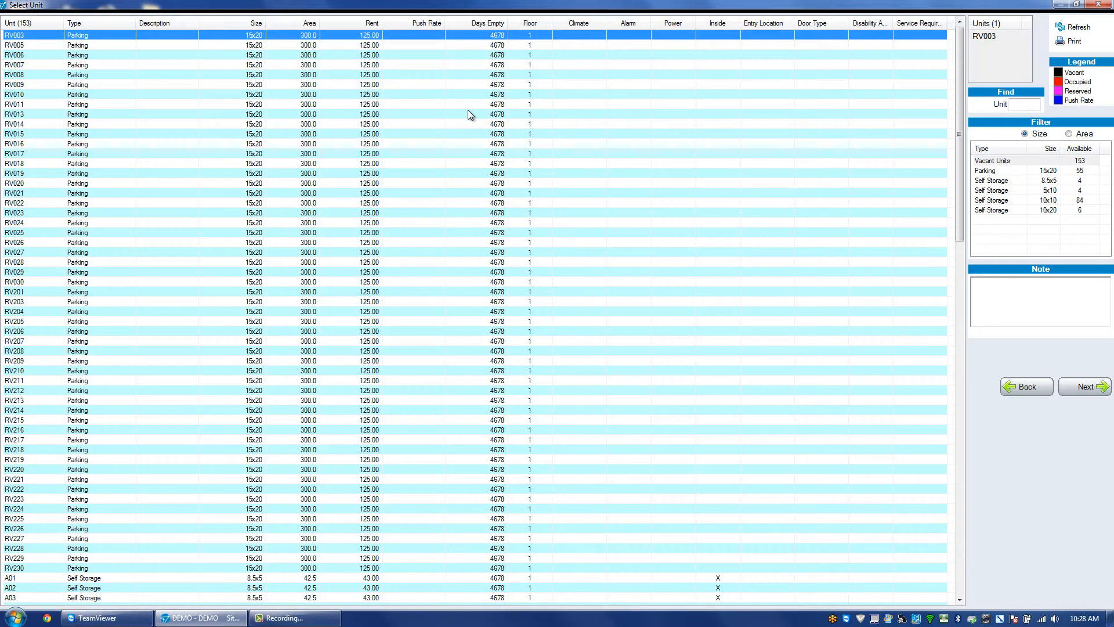
{"action": "mouse_move", "coordinate": [395, 180]}
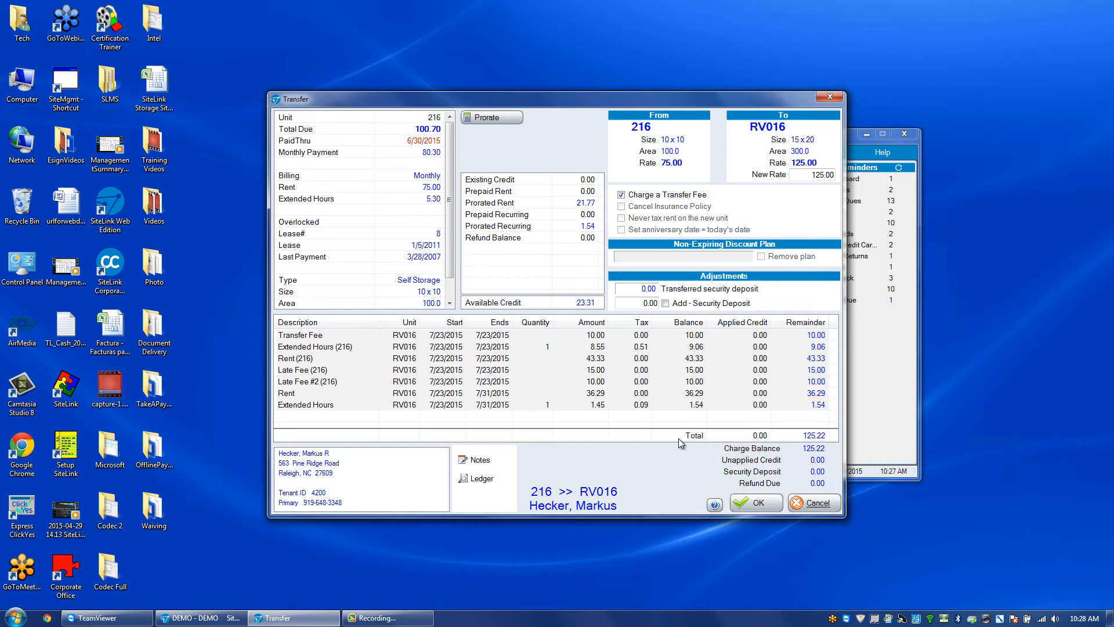
Commit the 216-to-RV016 transfer, decline printing Lease #2, and acknowledge the success prompt
{"action": "left_click", "coordinate": [757, 503]}
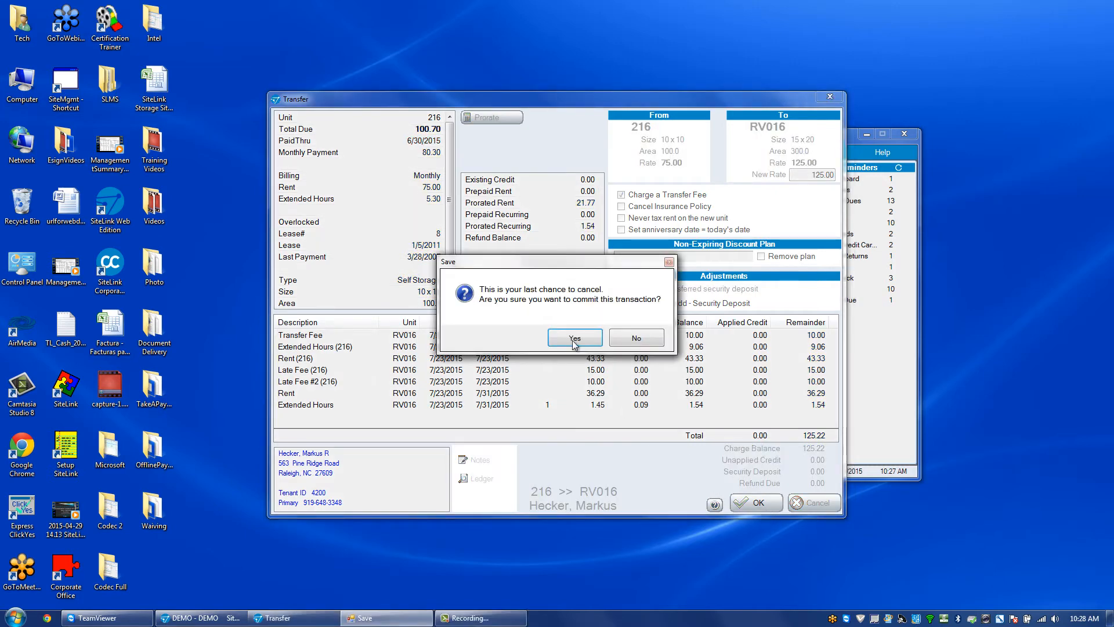
{"action": "left_click", "coordinate": [575, 338]}
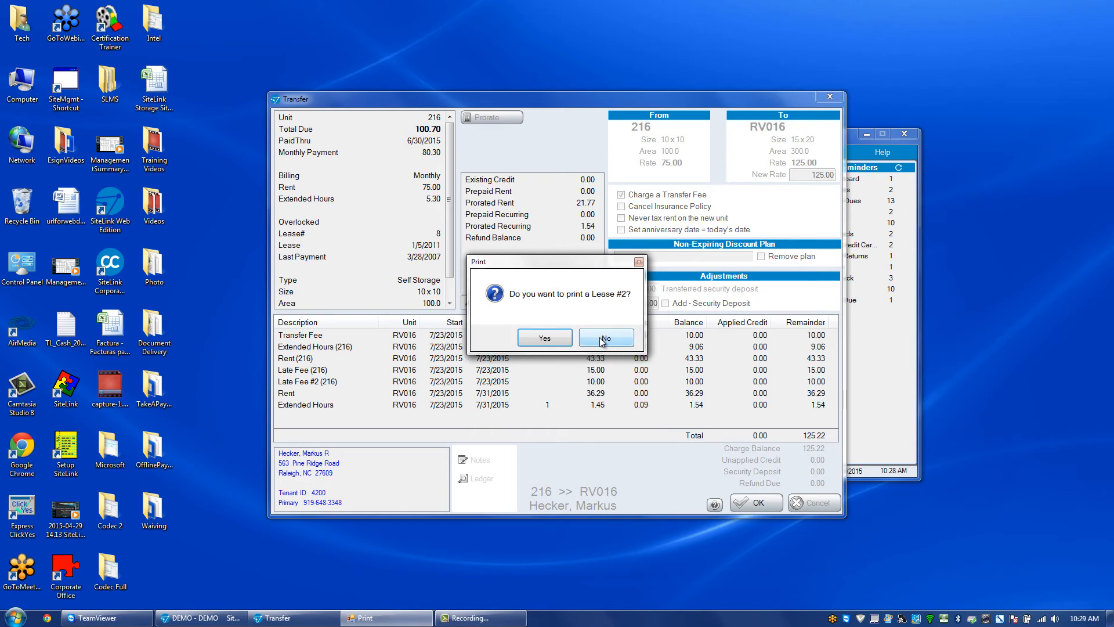
{"action": "left_click", "coordinate": [605, 337]}
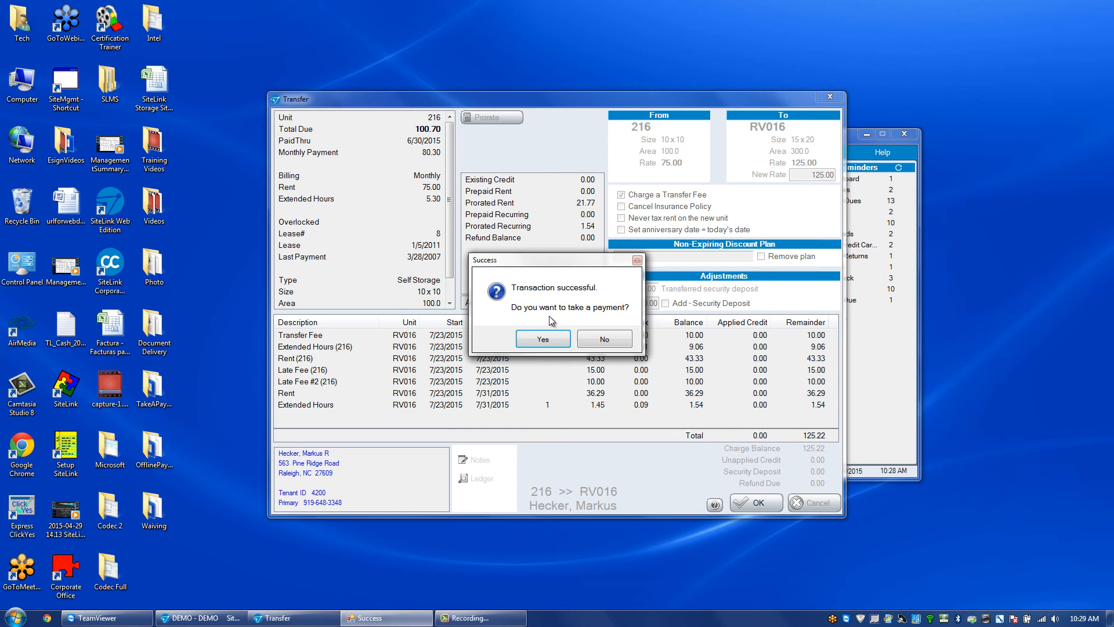
{"action": "left_click", "coordinate": [603, 339]}
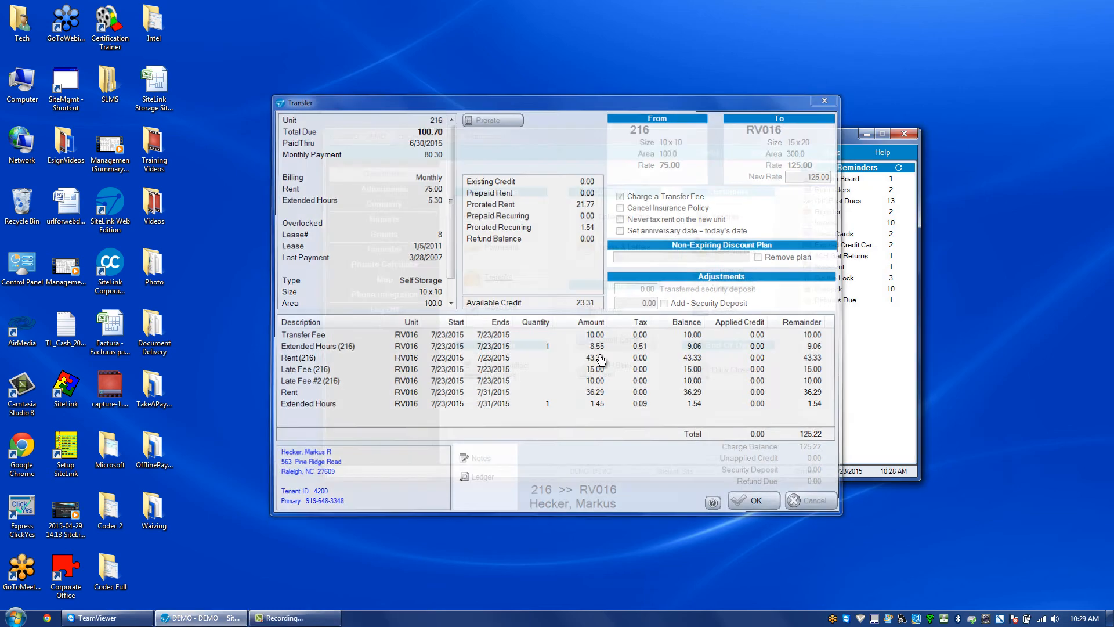